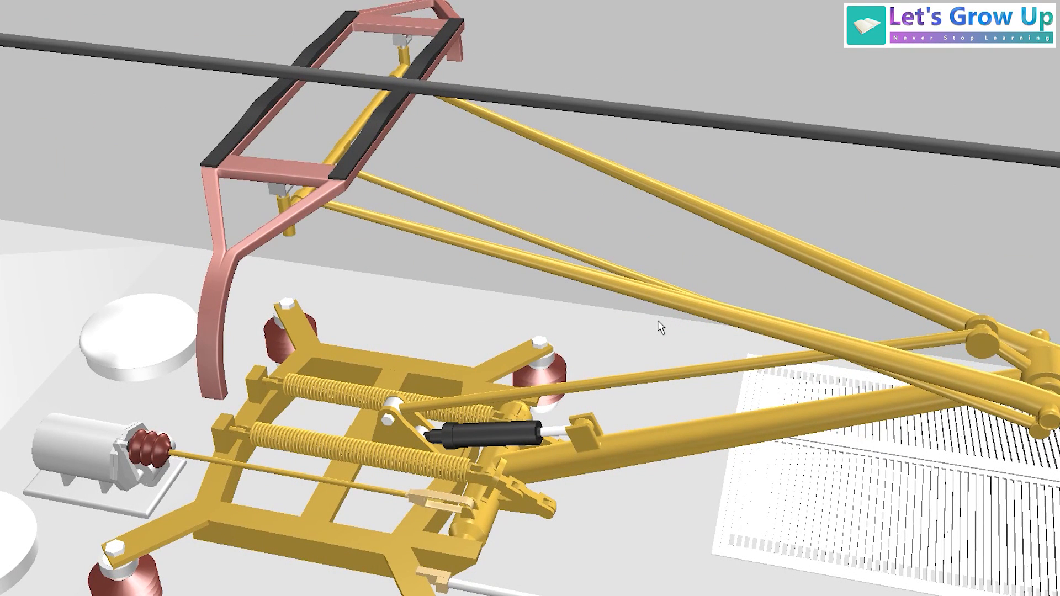
mouse_move(464, 293)
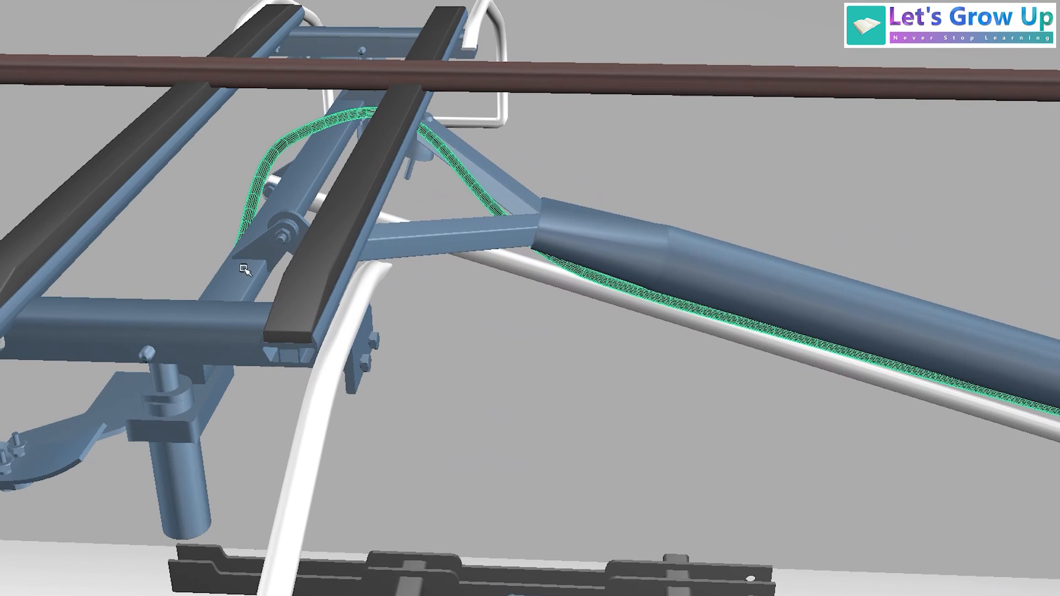
mouse_move(56, 227)
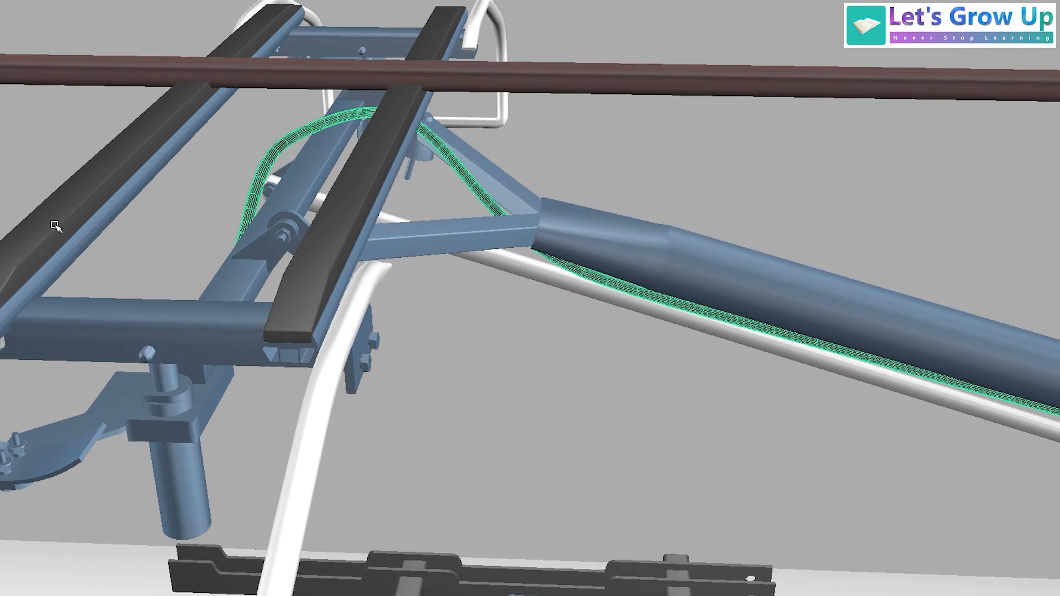